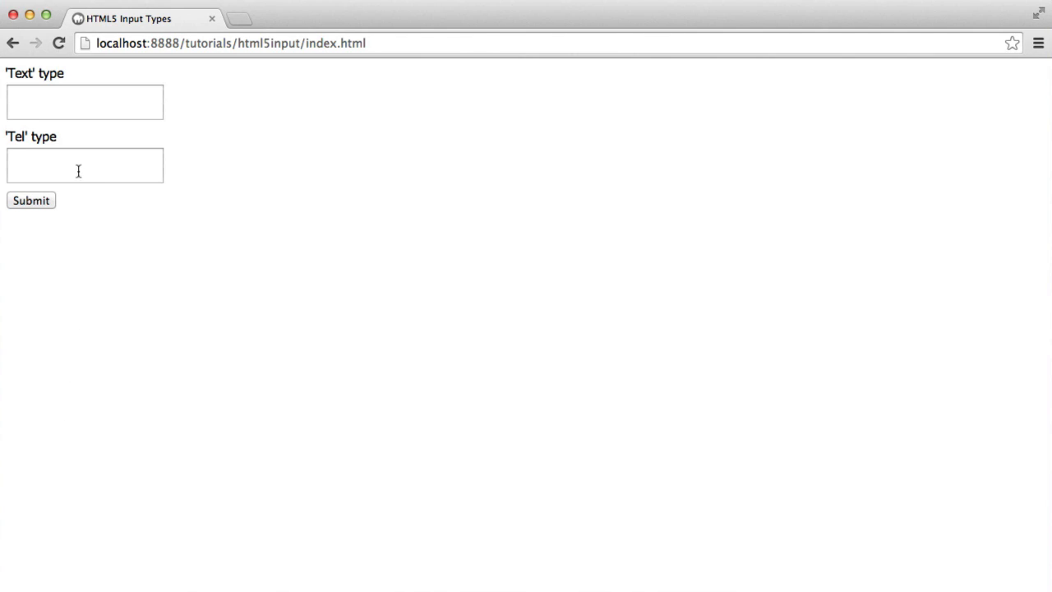
type("01")
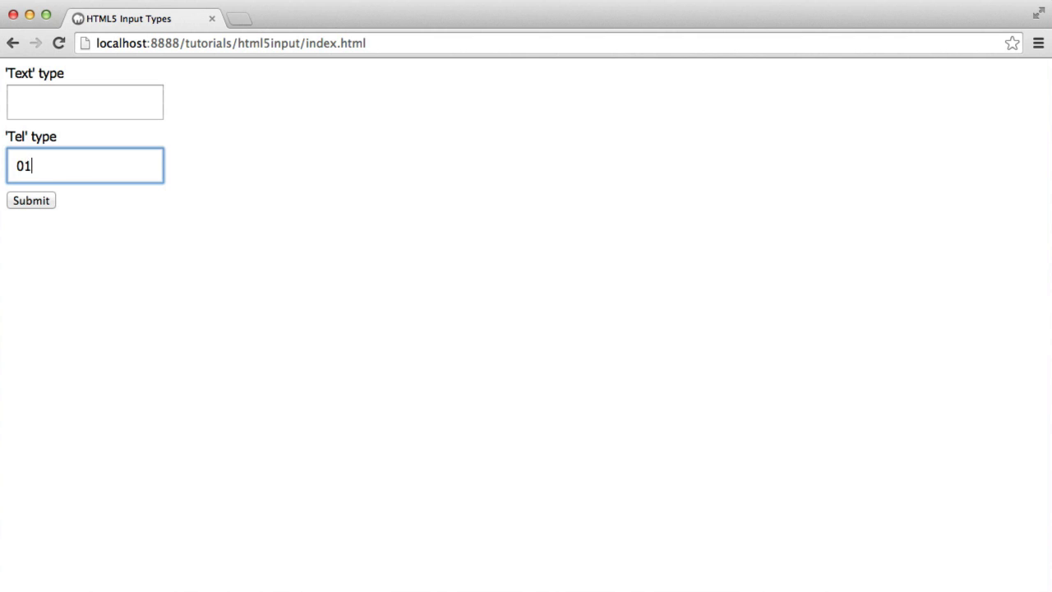
type("2345678")
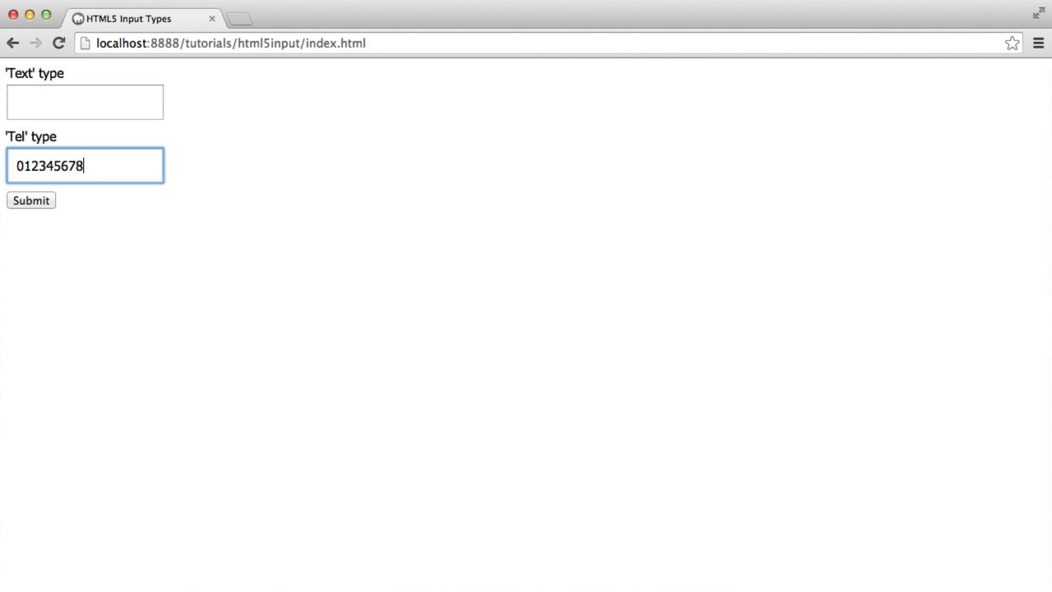
type("9")
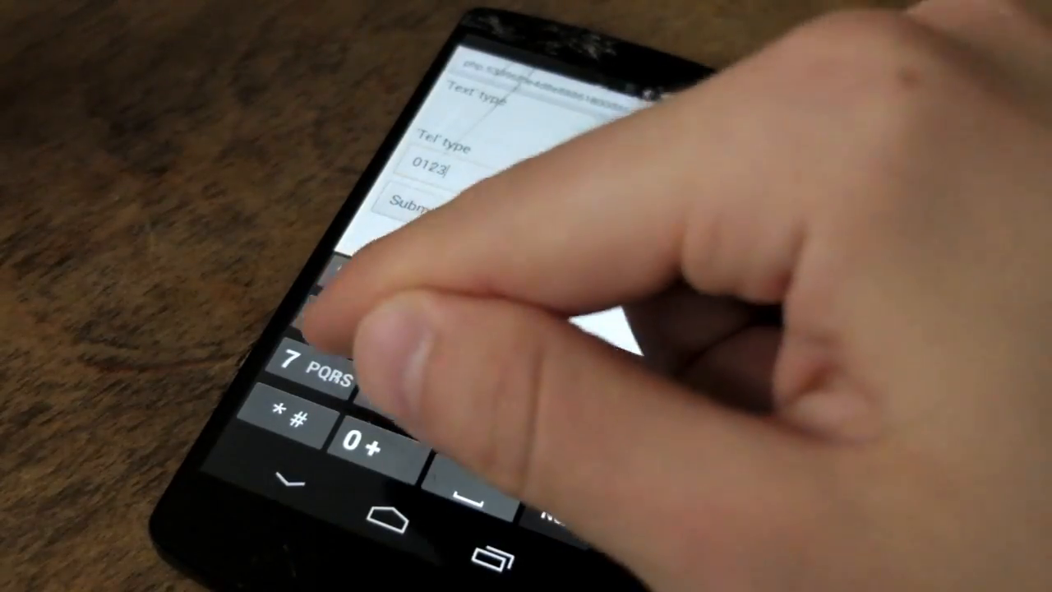
Enter the number on the phone's keypad, then move focus to the 'Text' field.
type("456789")
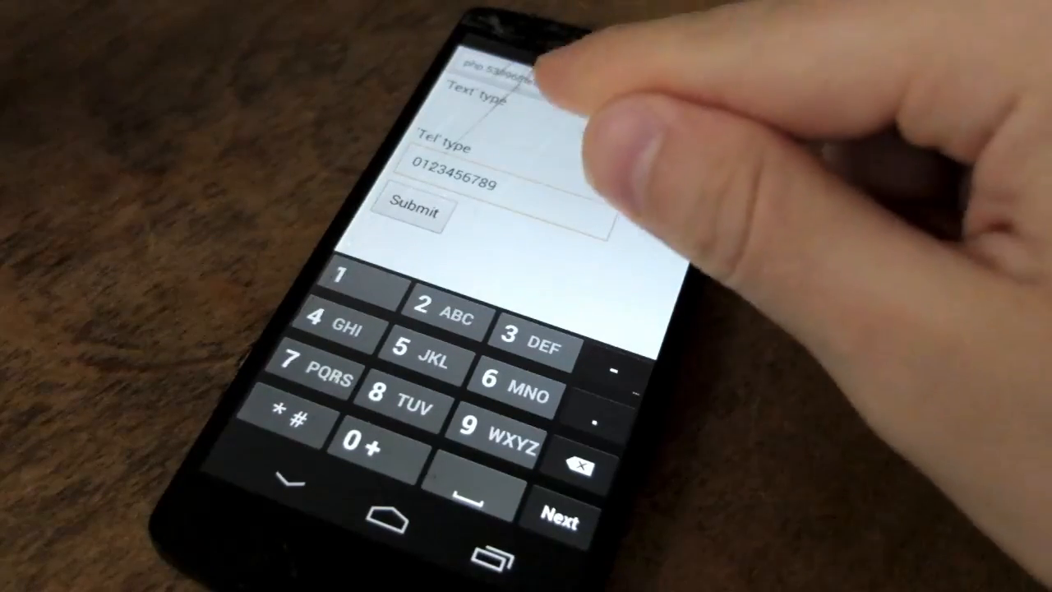
left_click(493, 99)
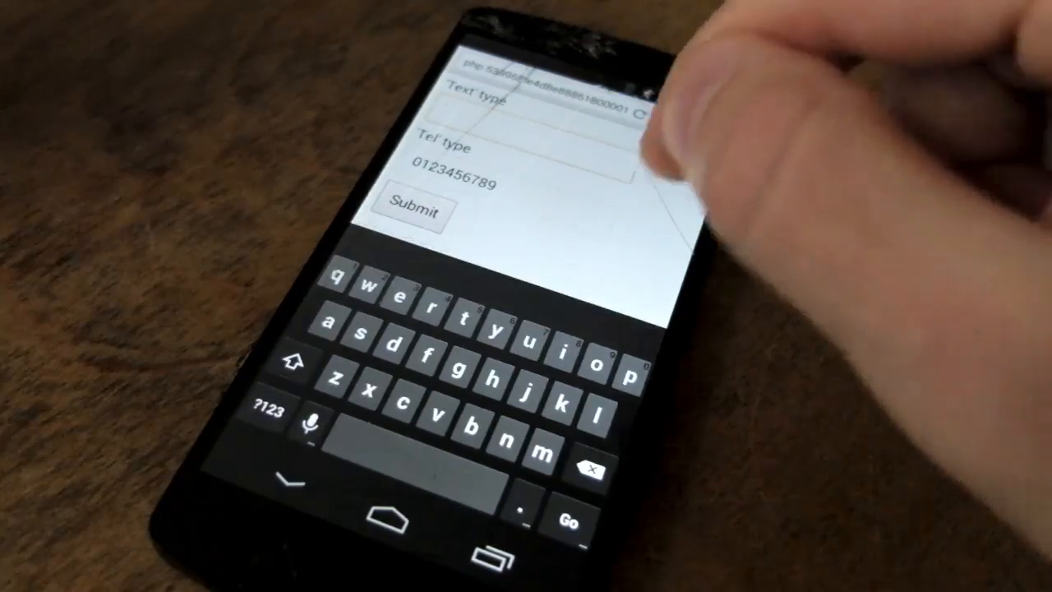